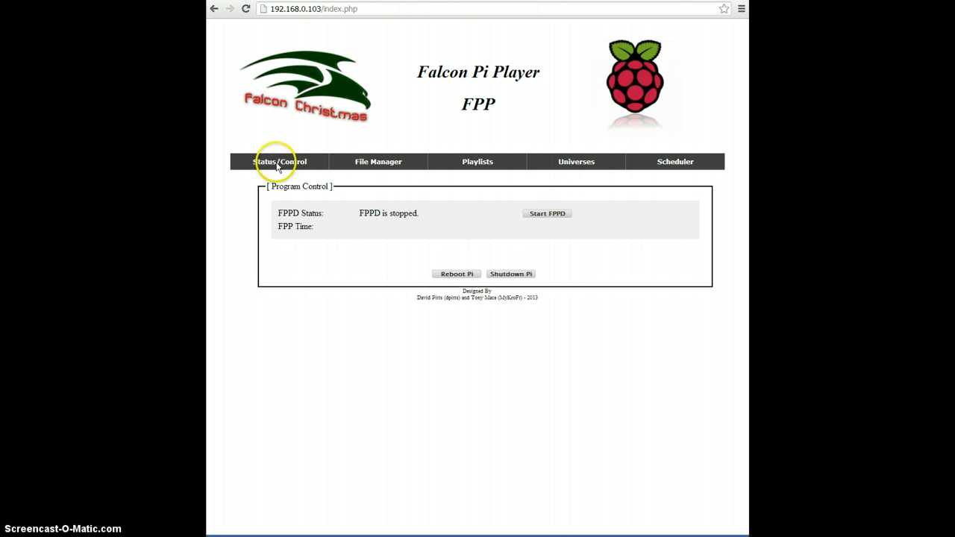
mouse_move(379, 165)
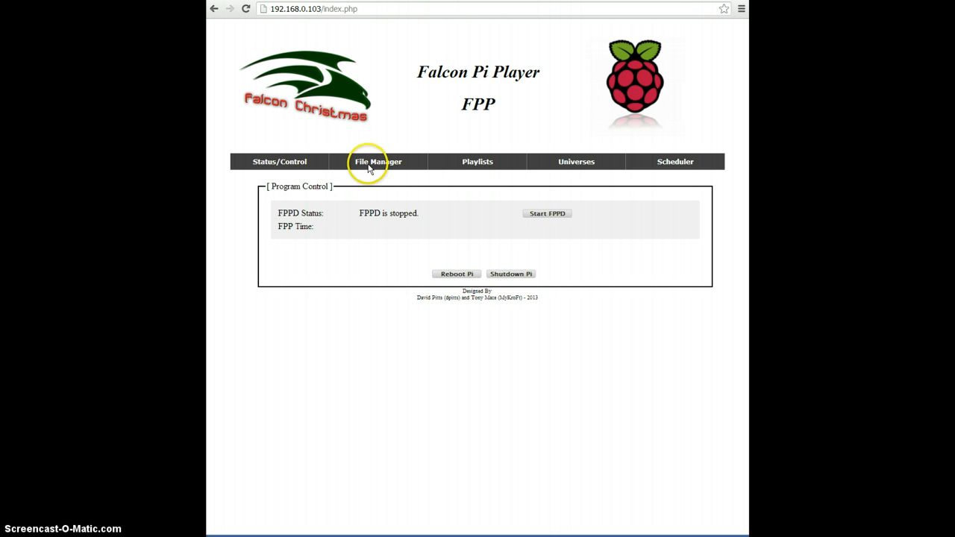
mouse_move(576, 161)
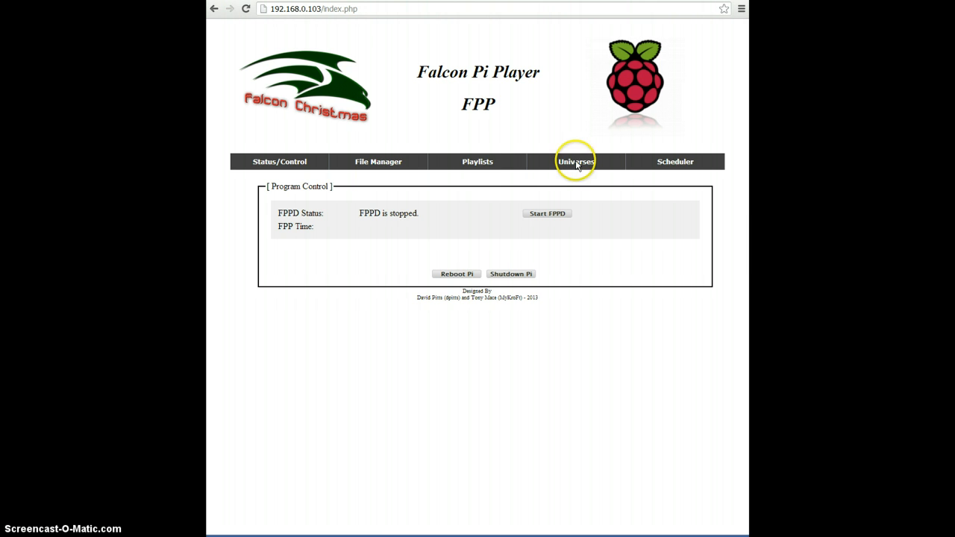
mouse_move(674, 161)
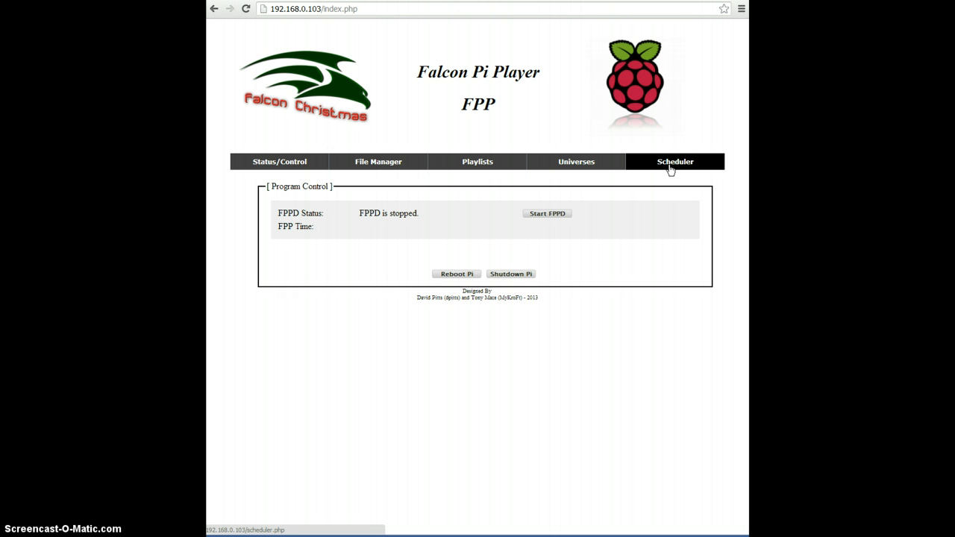
mouse_move(379, 161)
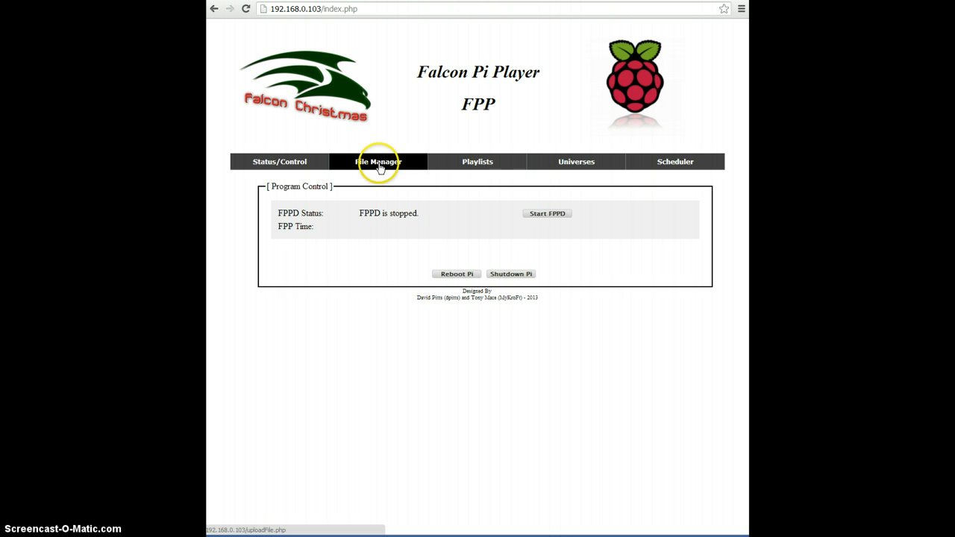
- Show the File Manager page with the Pi's sequence and music files and upload area
left_click(377, 161)
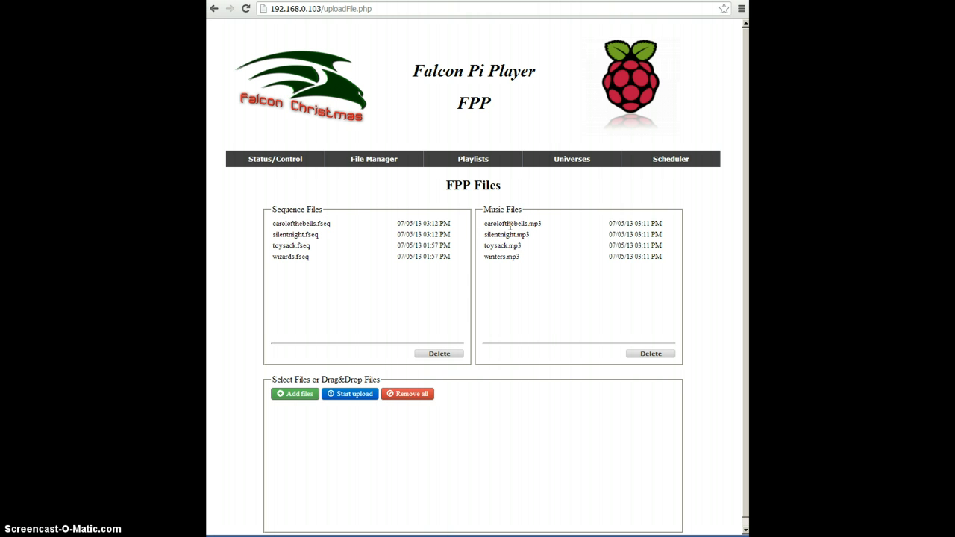
mouse_move(376, 427)
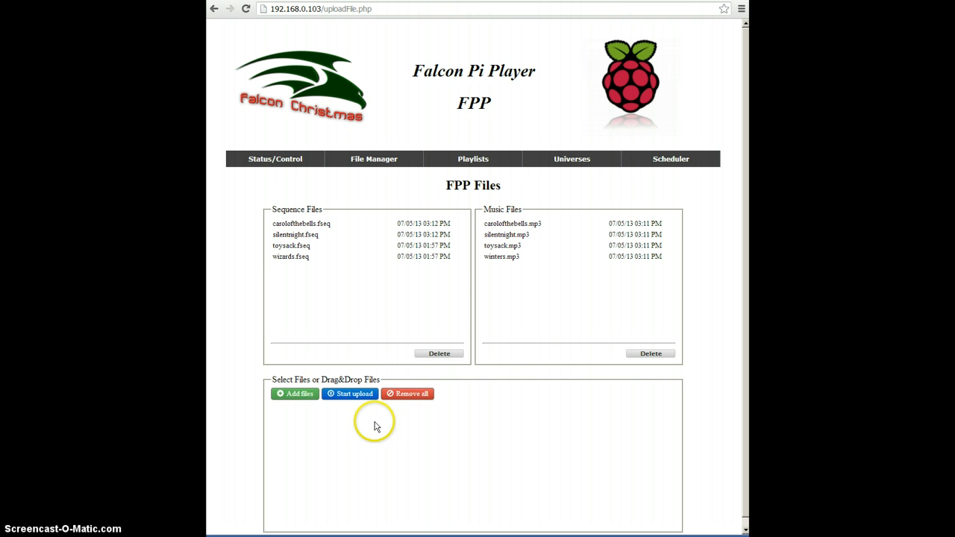
mouse_move(402, 432)
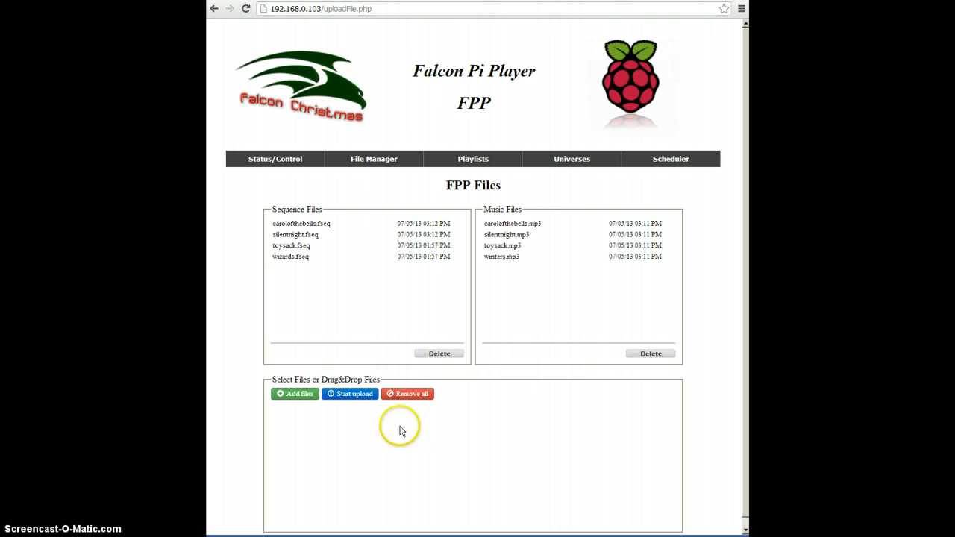
mouse_move(381, 431)
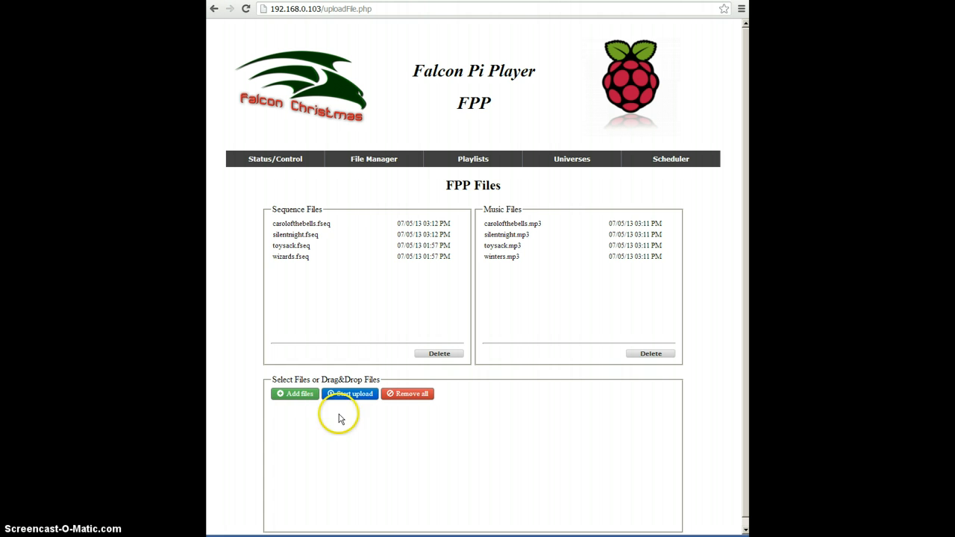
mouse_move(301, 397)
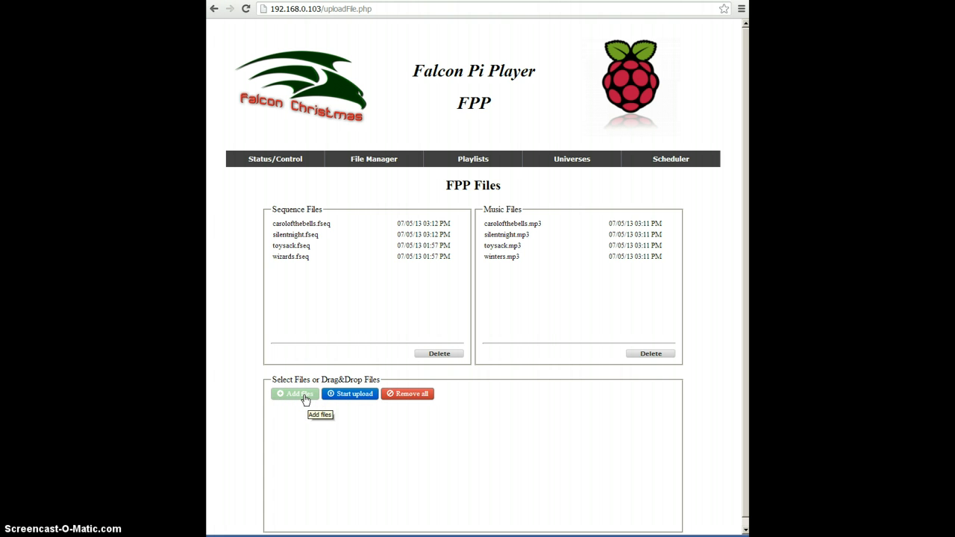
- Queue CarolOfTheBells, SilentNight, ToySack and Winters MP3s for upload at 0%
left_click(296, 394)
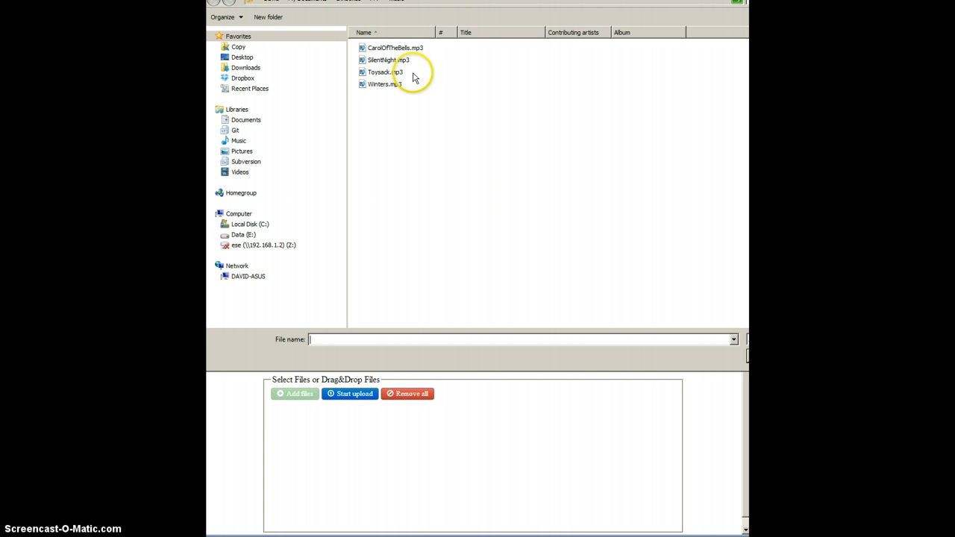
left_click(394, 46)
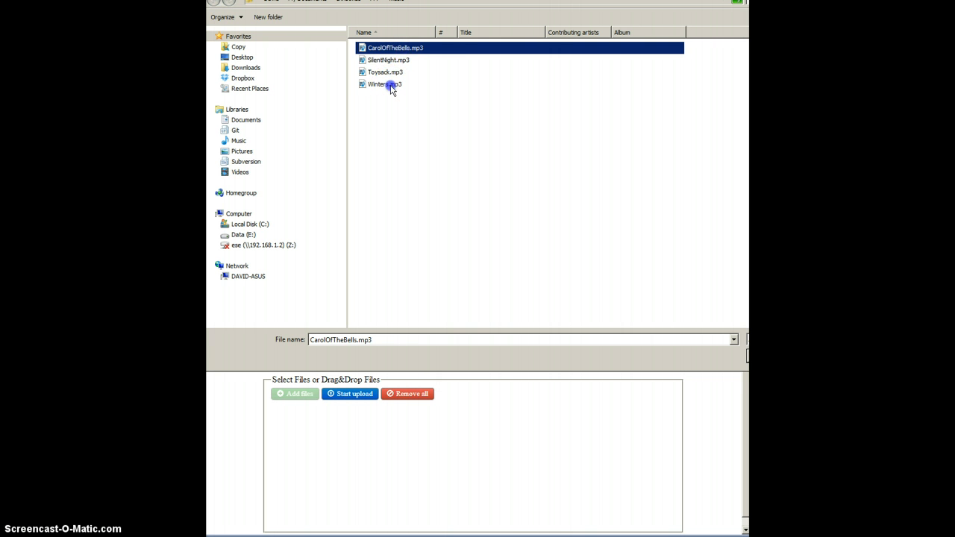
left_click(385, 84)
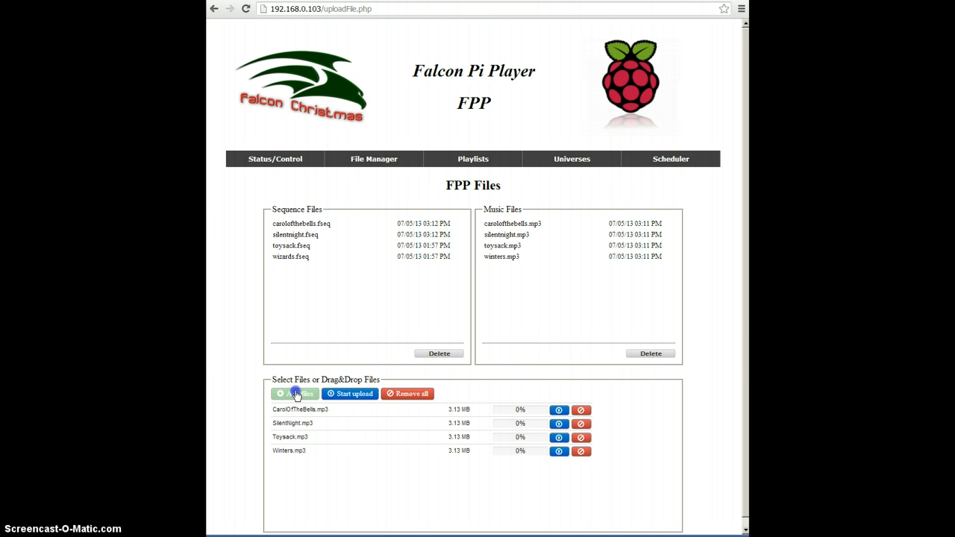
- Queue CarolOfTheBells.fseq and SilentNight.fseq from the FPP sequences folder
left_click(296, 394)
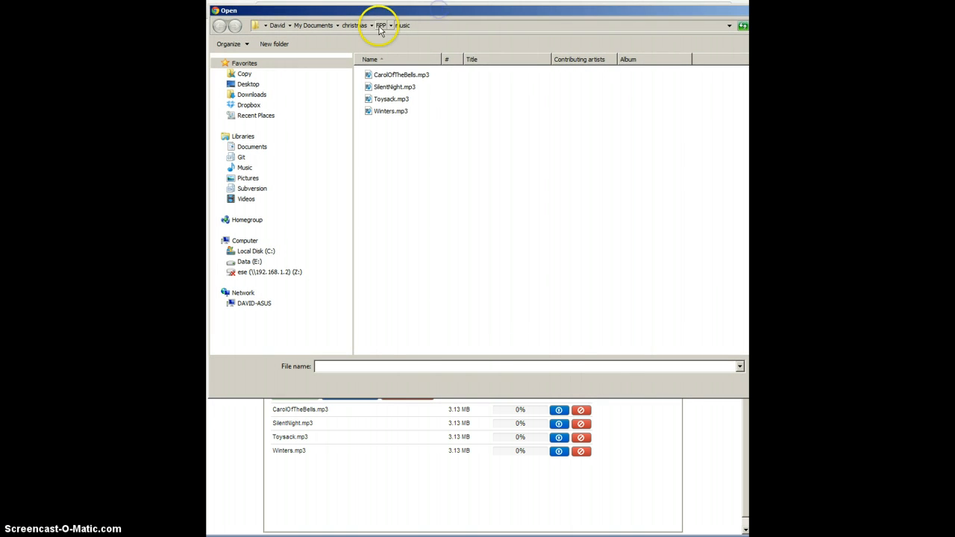
left_click(390, 24)
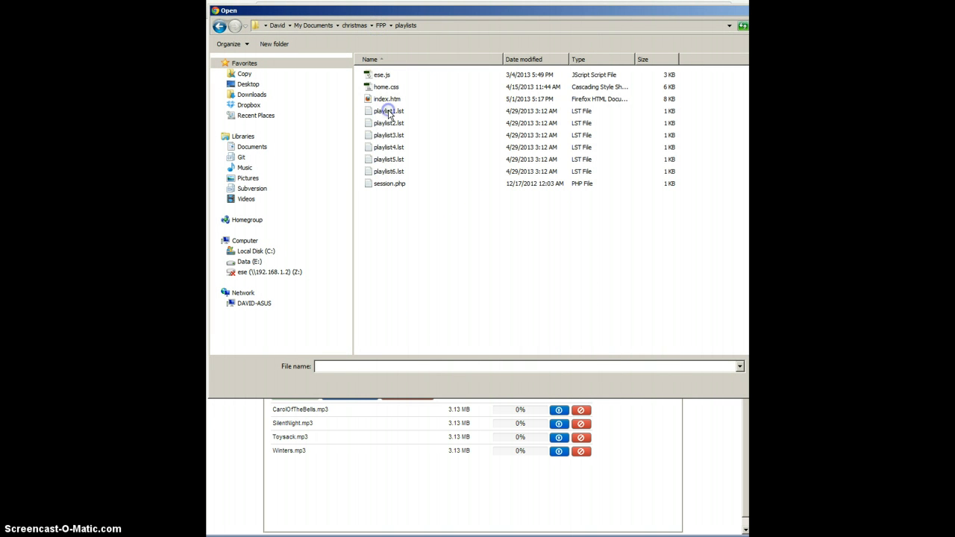
left_click(382, 26)
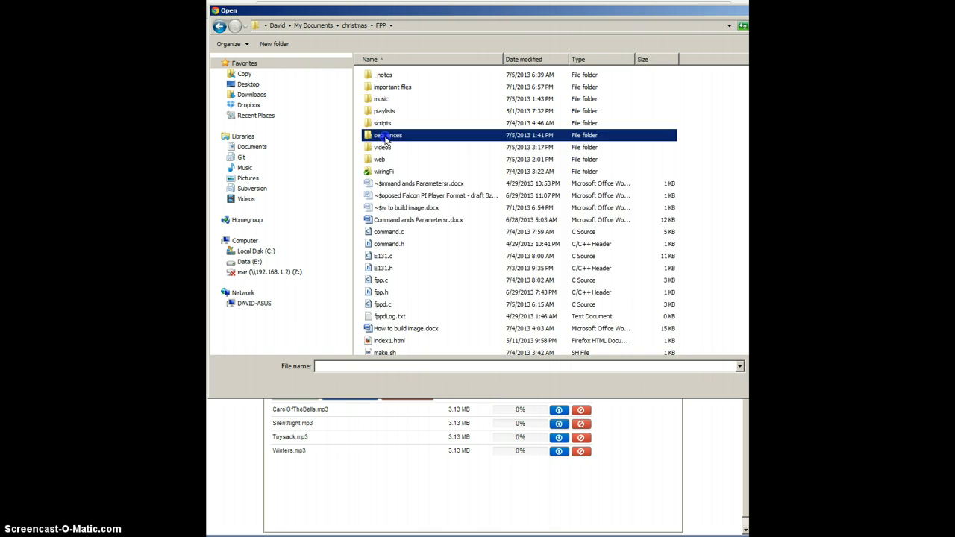
double_click(388, 134)
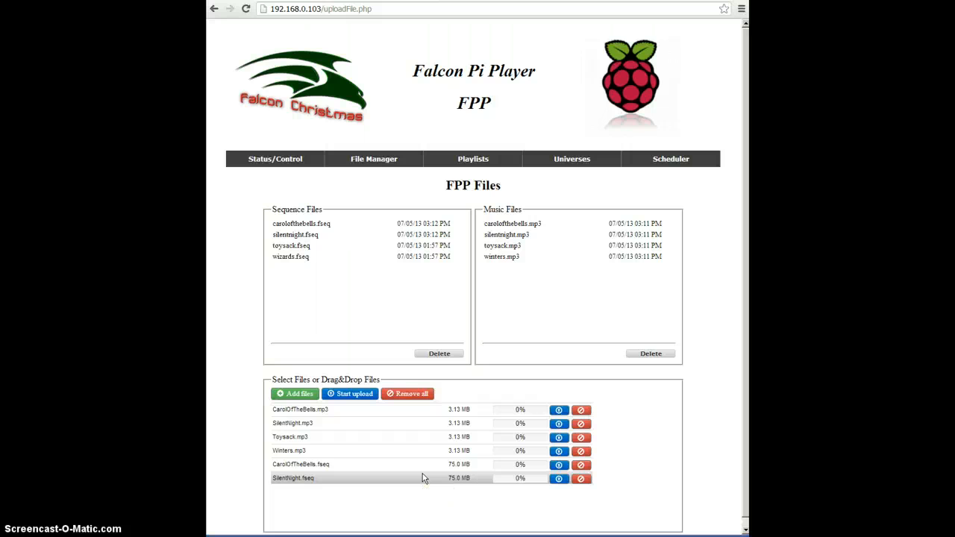
mouse_move(421, 478)
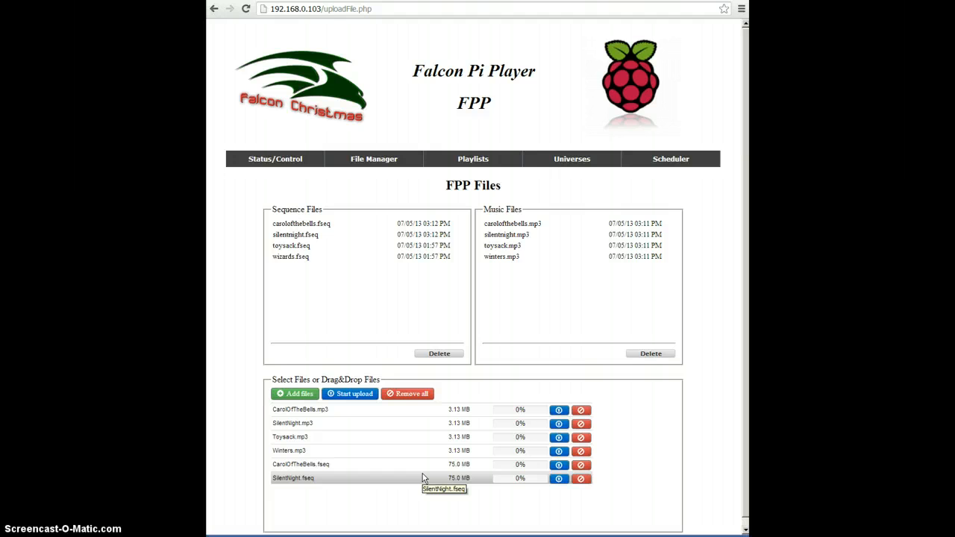
mouse_move(376, 447)
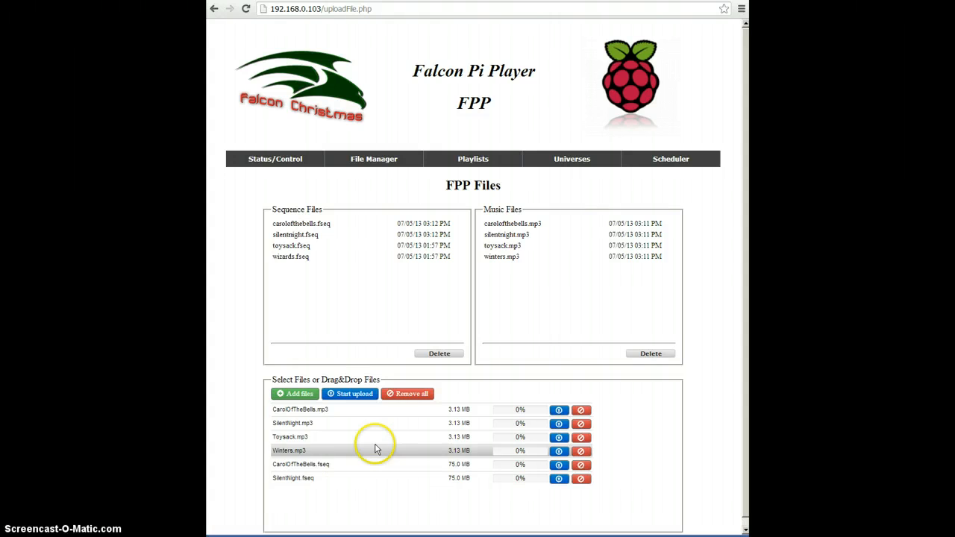
mouse_move(299, 394)
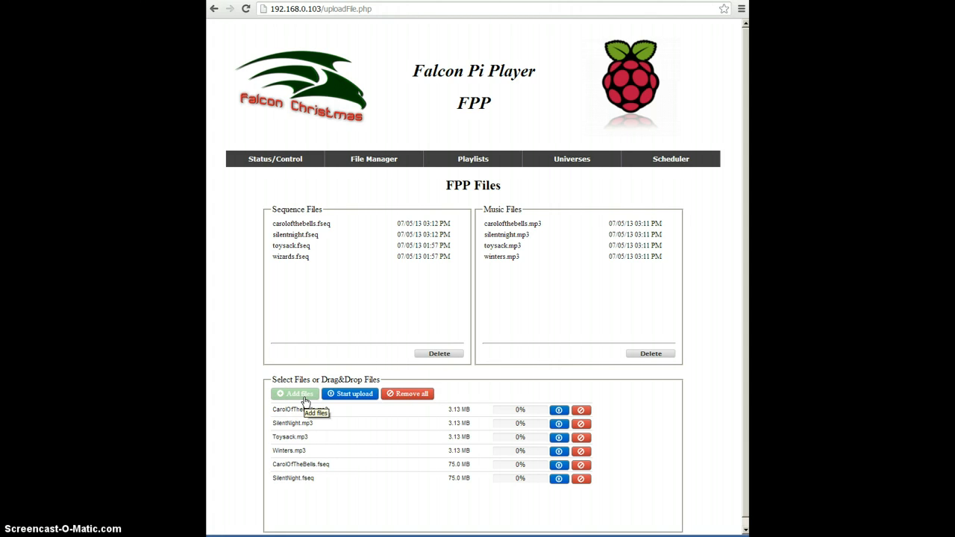
left_click(295, 394)
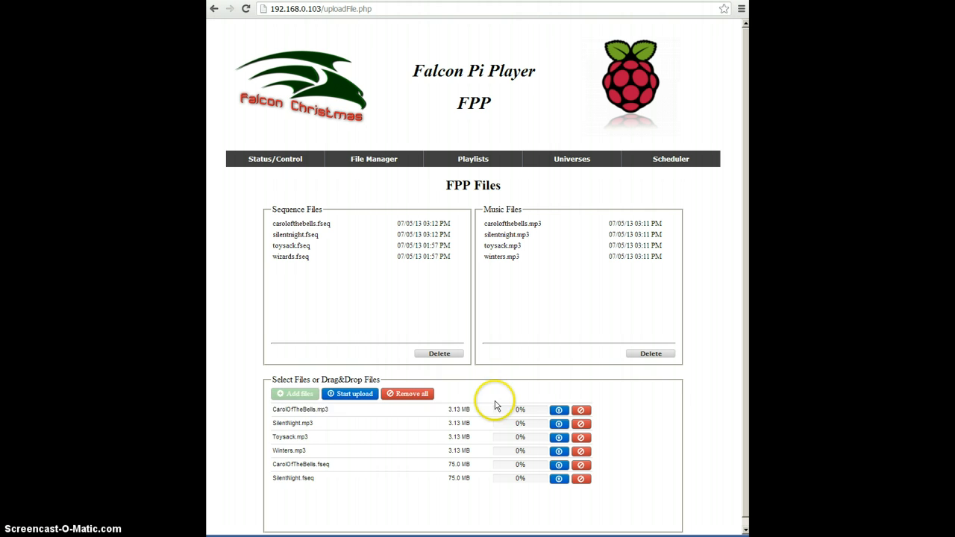
mouse_move(351, 394)
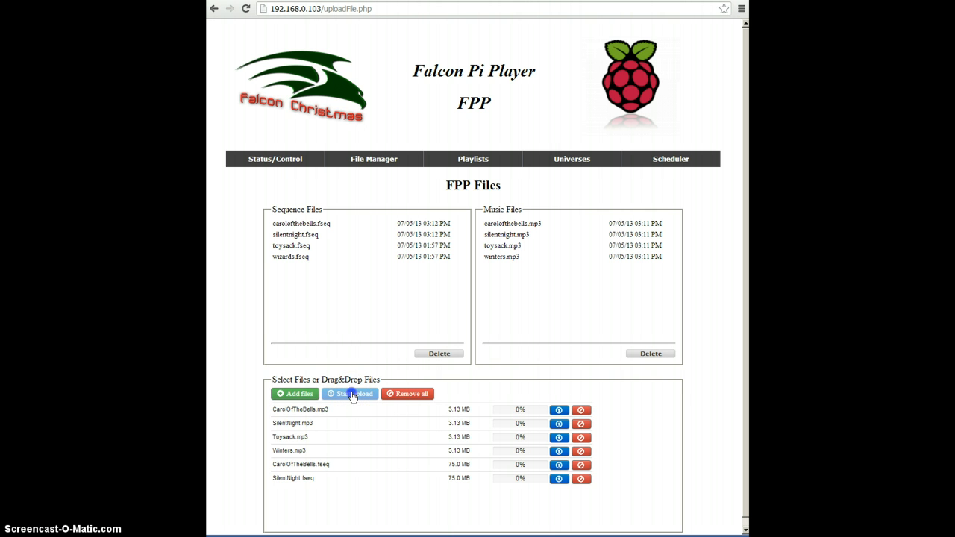
- Start the upload; the four MP3s complete and the two sequences reach 7% and 5%
left_click(351, 394)
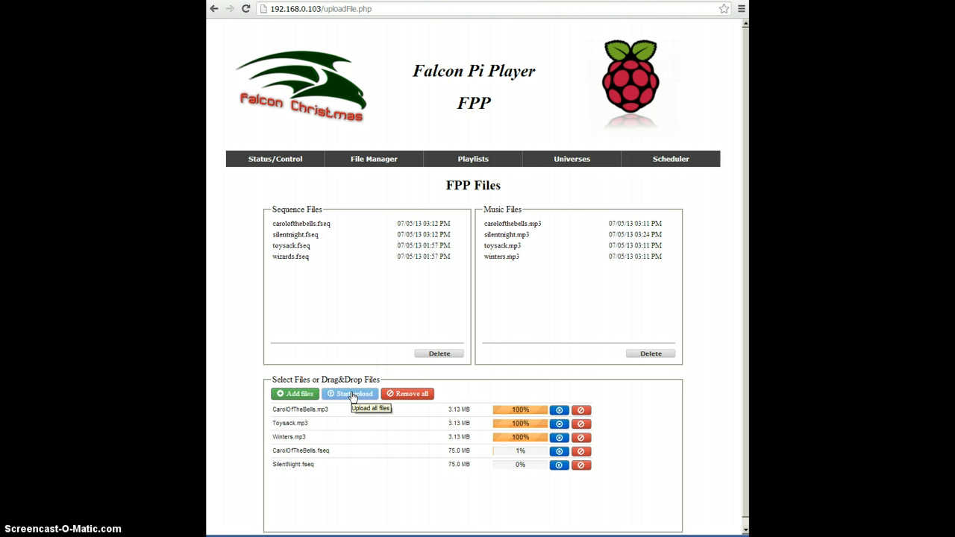
left_click(351, 394)
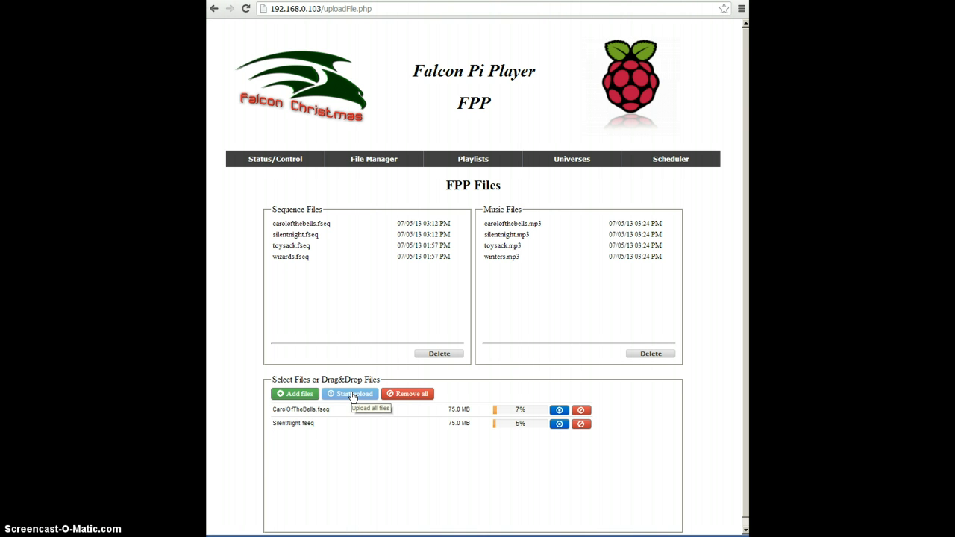